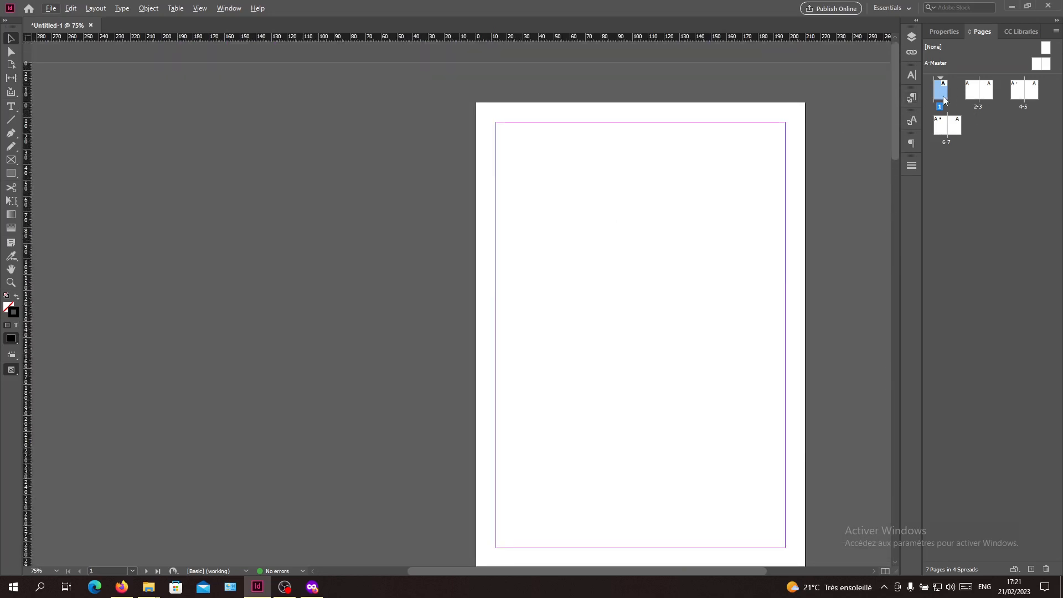
{"action": "mouse_move", "coordinate": [837, 133]}
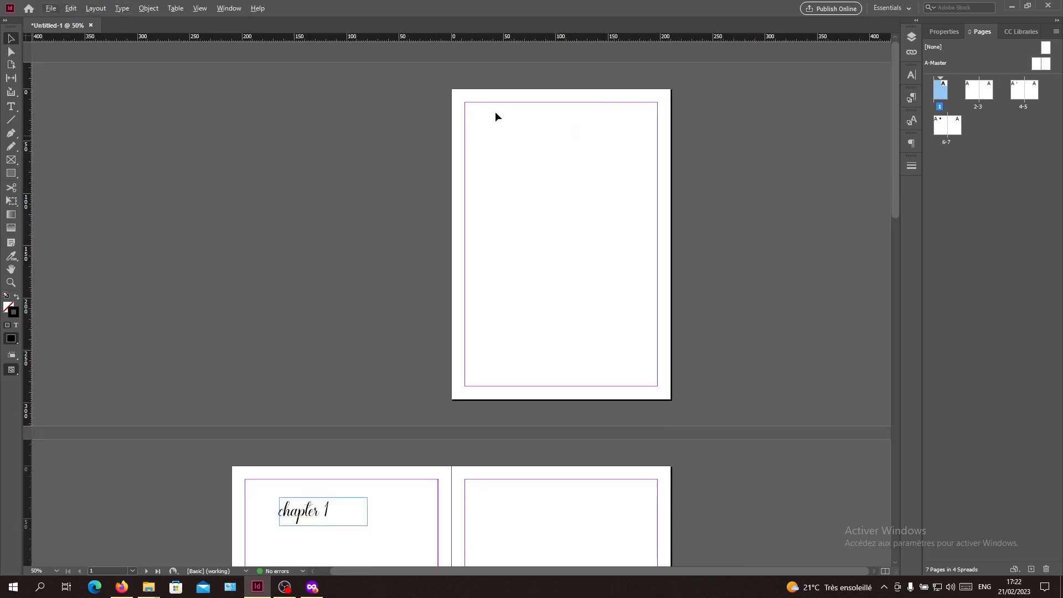
- Show the Layout commands where the table of contents tools live
{"action": "left_click", "coordinate": [95, 8]}
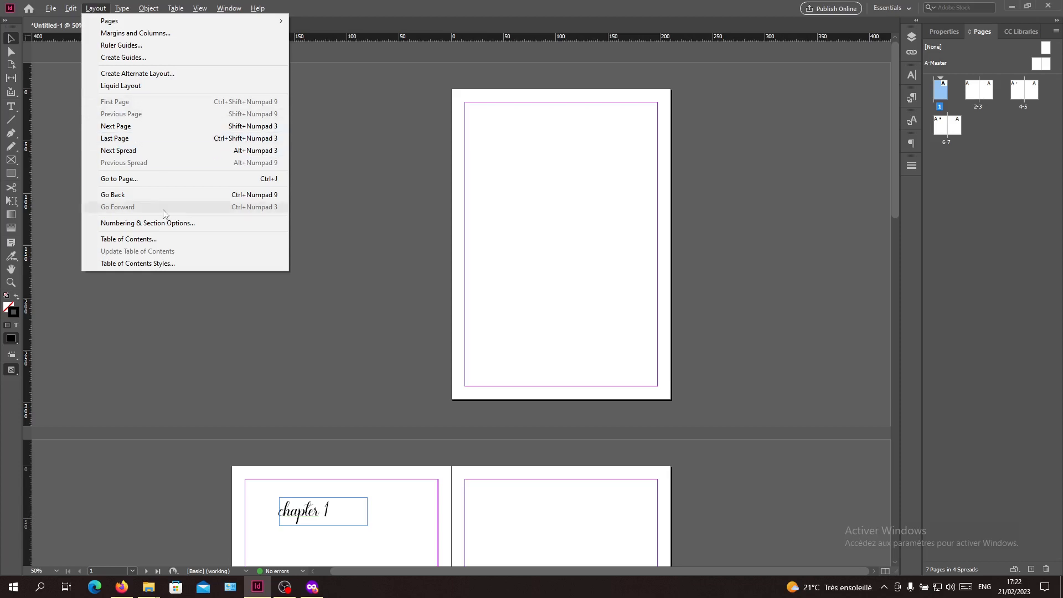
- Start a table of contents titled 'Table' with Create PDF Bookmarks left on
{"action": "left_click", "coordinate": [128, 239]}
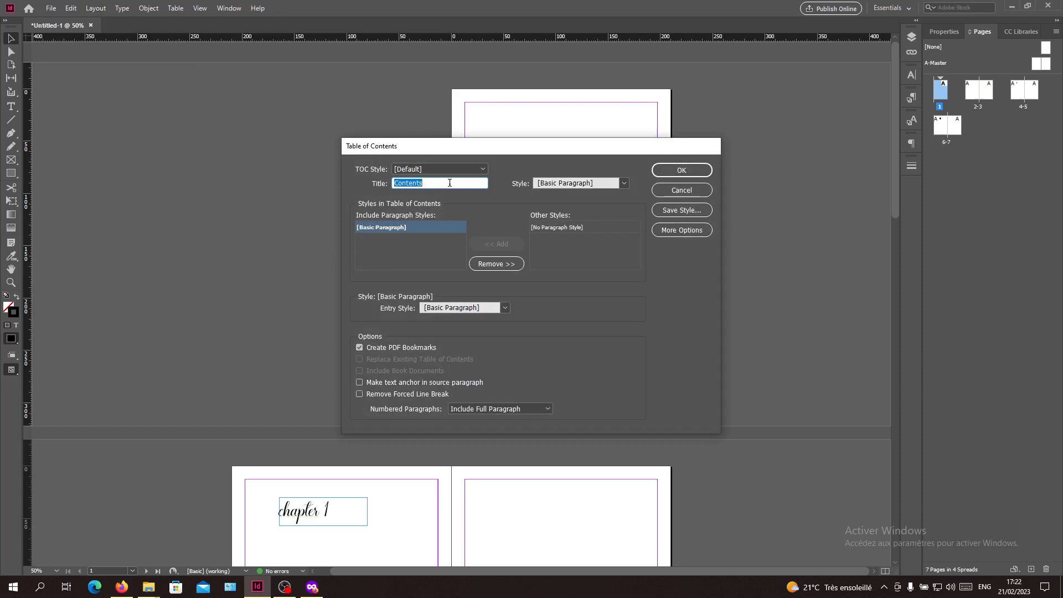
{"action": "type", "text": "T"}
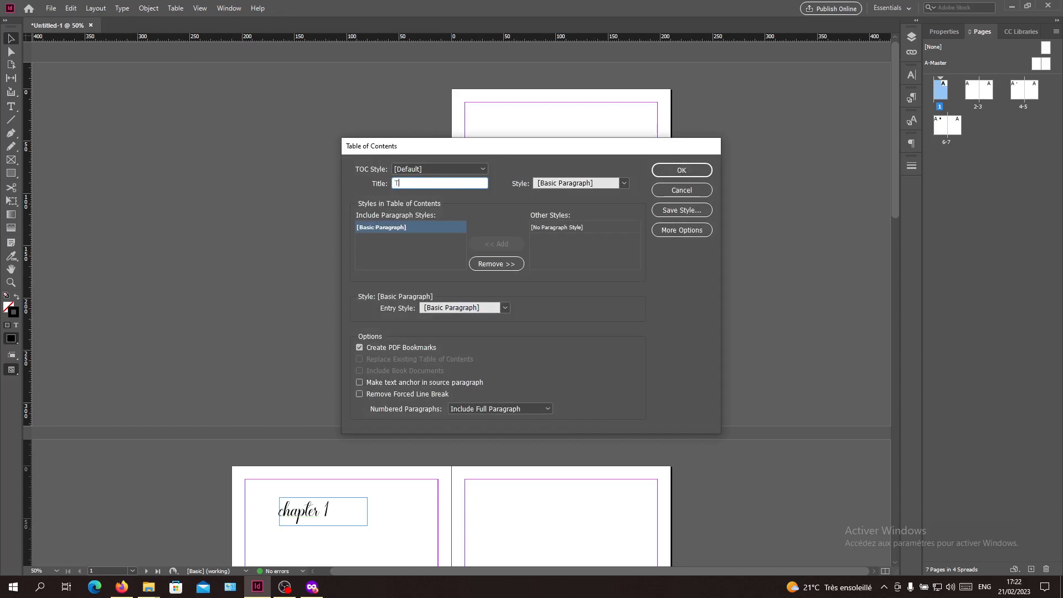
{"action": "type", "text": "able"}
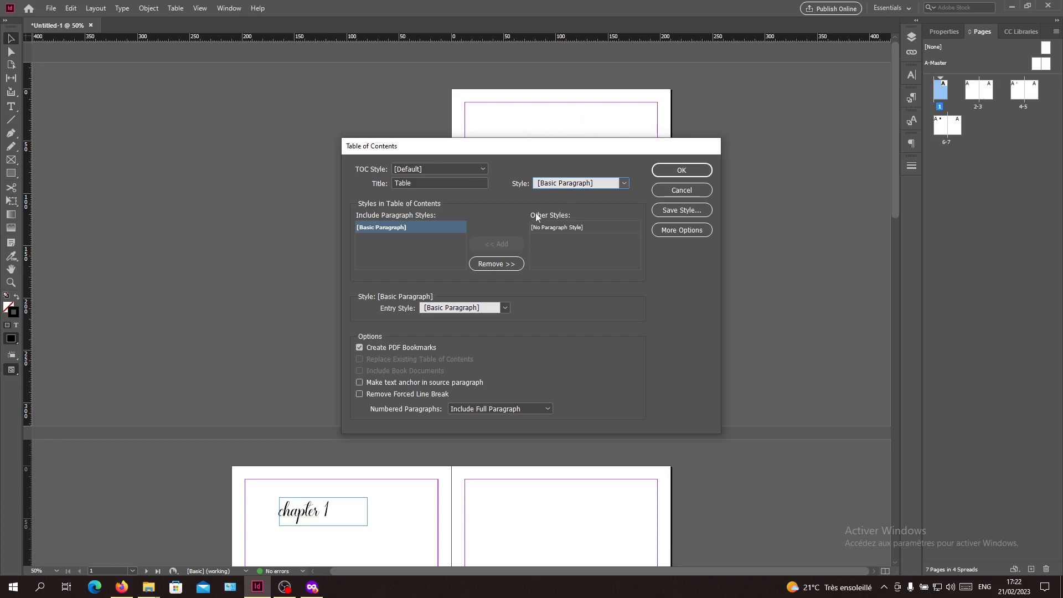
{"action": "left_click", "coordinate": [622, 182]}
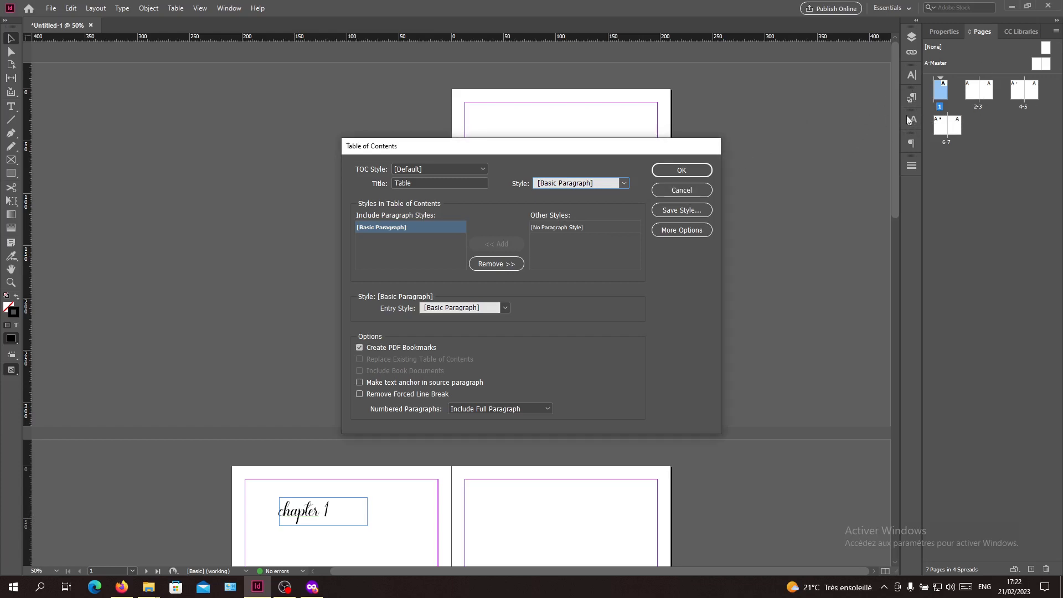
{"action": "mouse_move", "coordinate": [888, 140]}
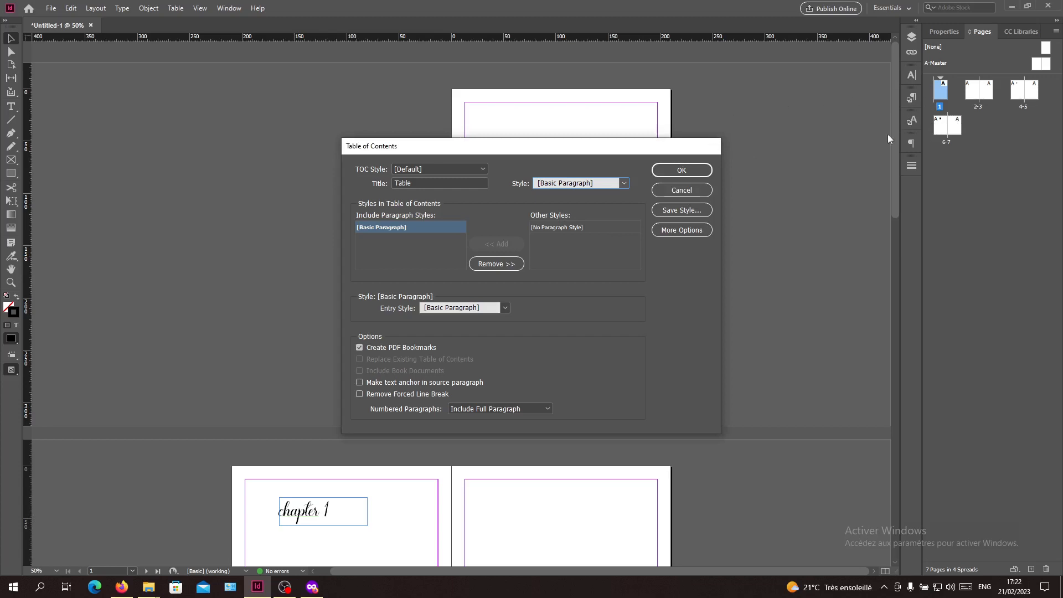
{"action": "mouse_move", "coordinate": [757, 216]}
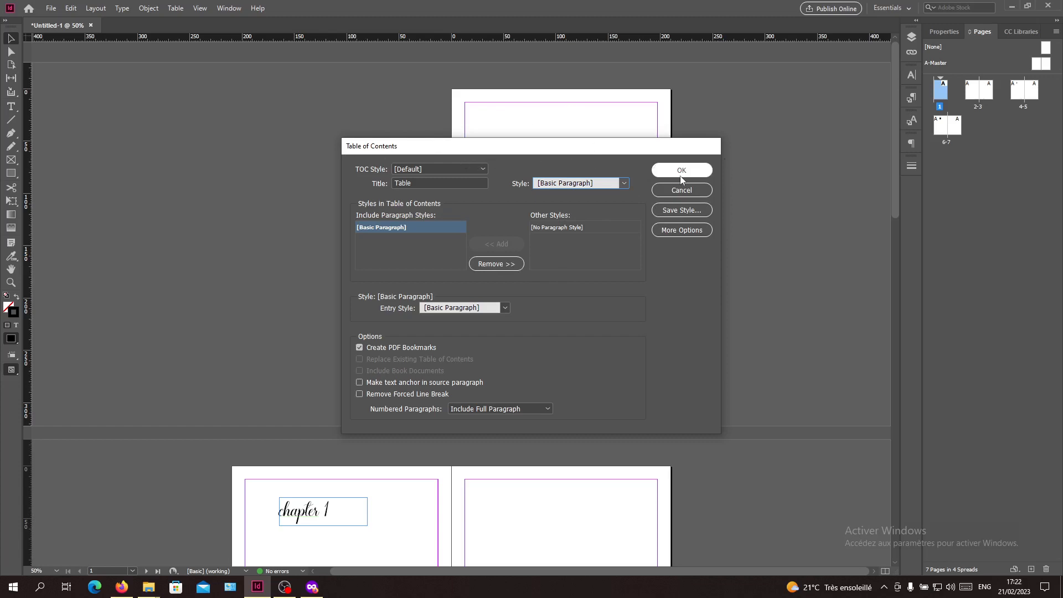
- Confirm the table of contents settings and place the TOC in the document
{"action": "left_click", "coordinate": [681, 171]}
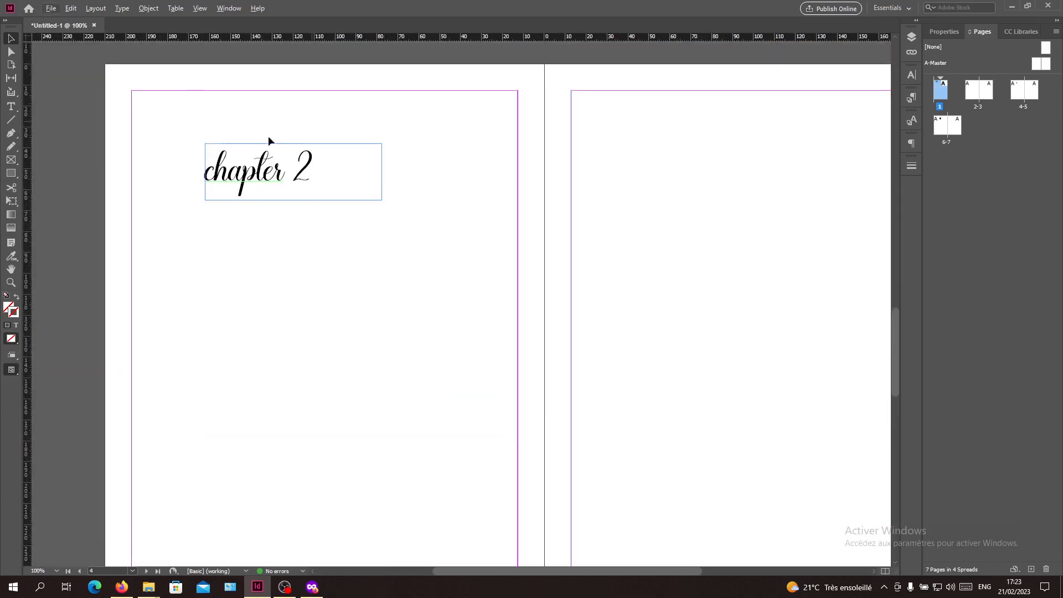
- Change the heading 'chapter 2' to read 'chap. 2' with the Type tool
{"action": "left_click", "coordinate": [1023, 90]}
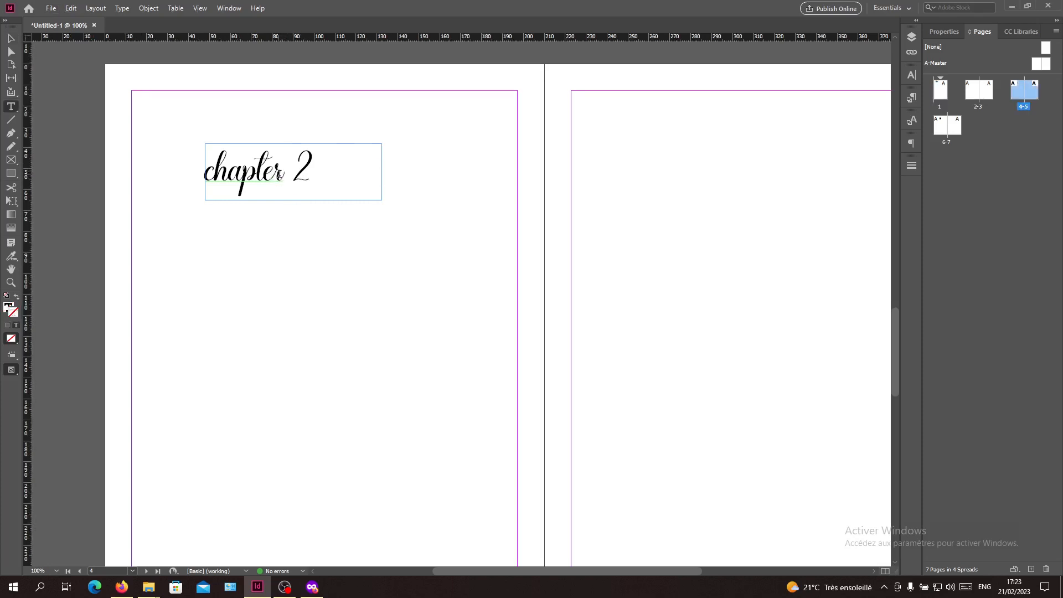
{"action": "left_click", "coordinate": [283, 169]}
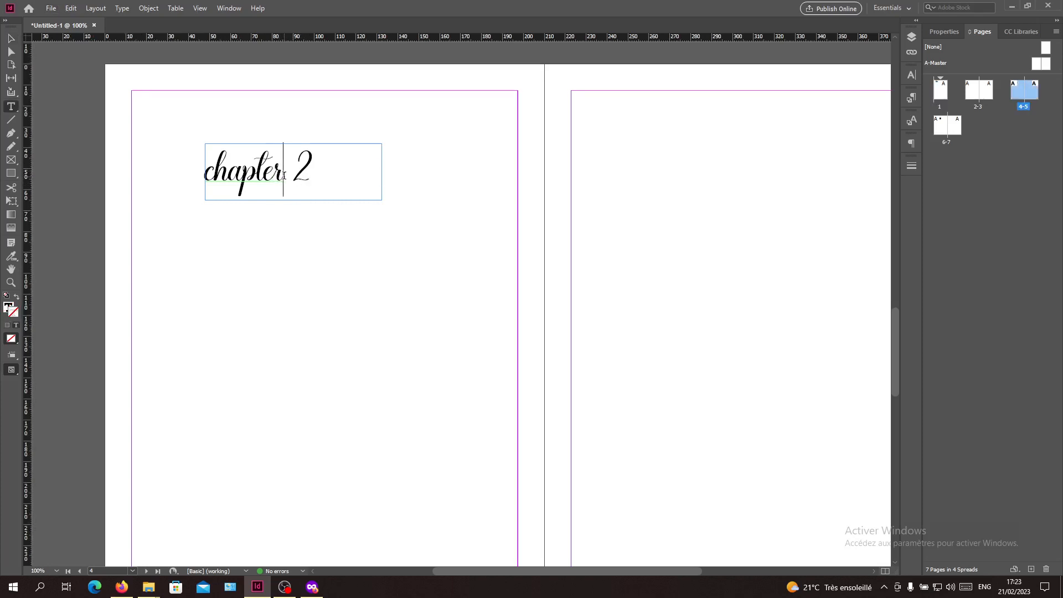
{"action": "double_click", "coordinate": [241, 171]}
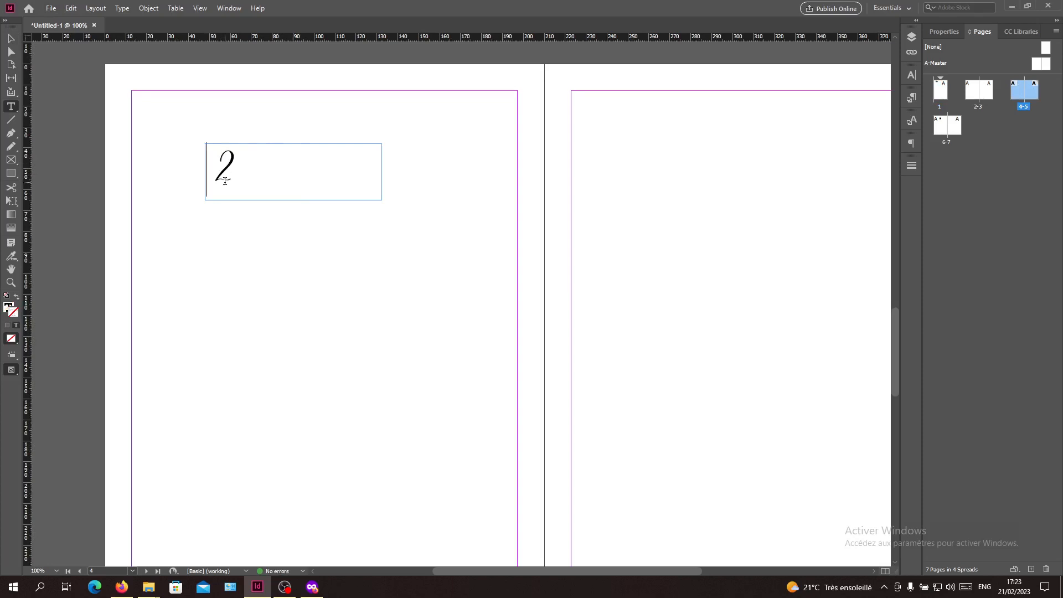
{"action": "type", "text": "chap"}
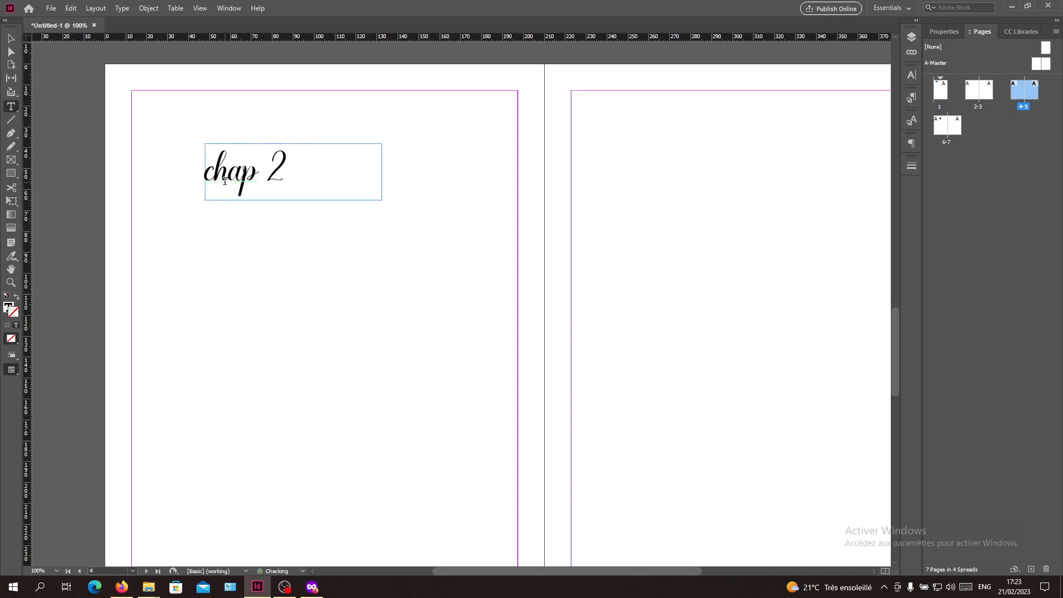
{"action": "type", "text": "."}
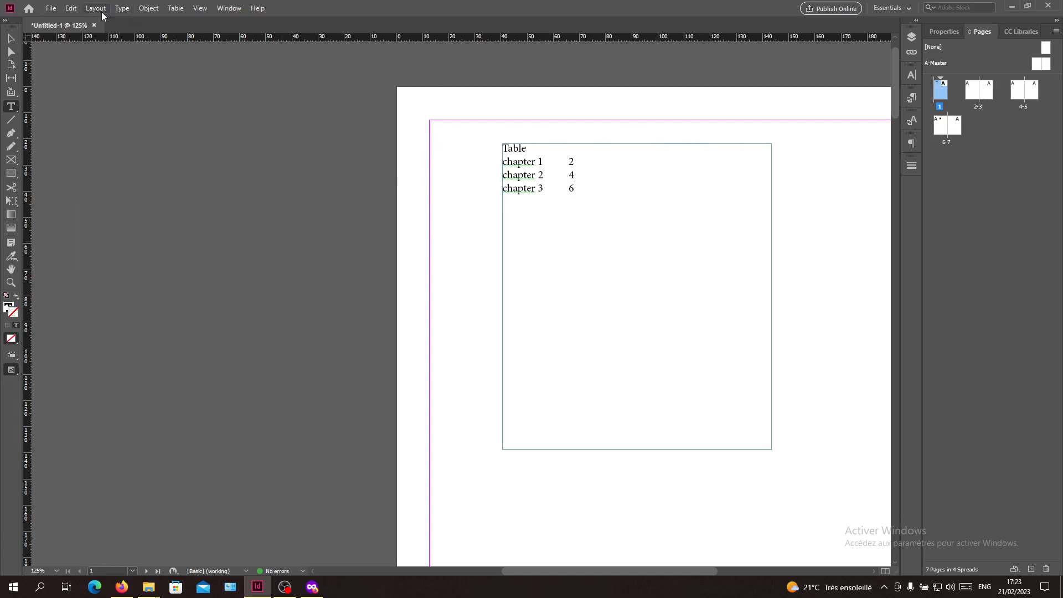
- Refresh the TOC so the second entry reads 'chap. 2' on page 4
{"action": "left_click", "coordinate": [95, 7]}
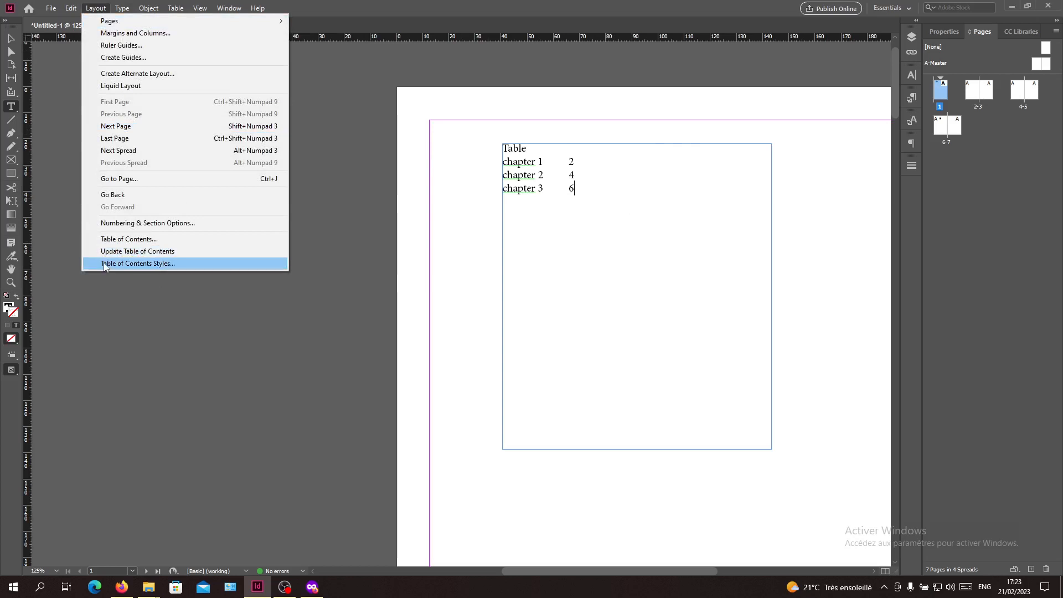
{"action": "mouse_move", "coordinate": [138, 251]}
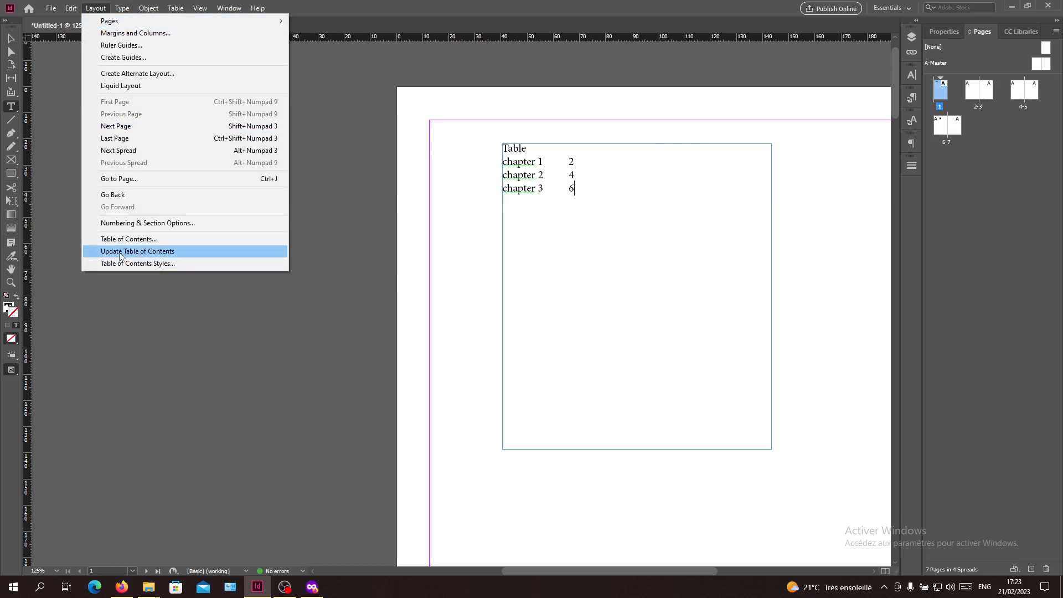
{"action": "left_click", "coordinate": [137, 251]}
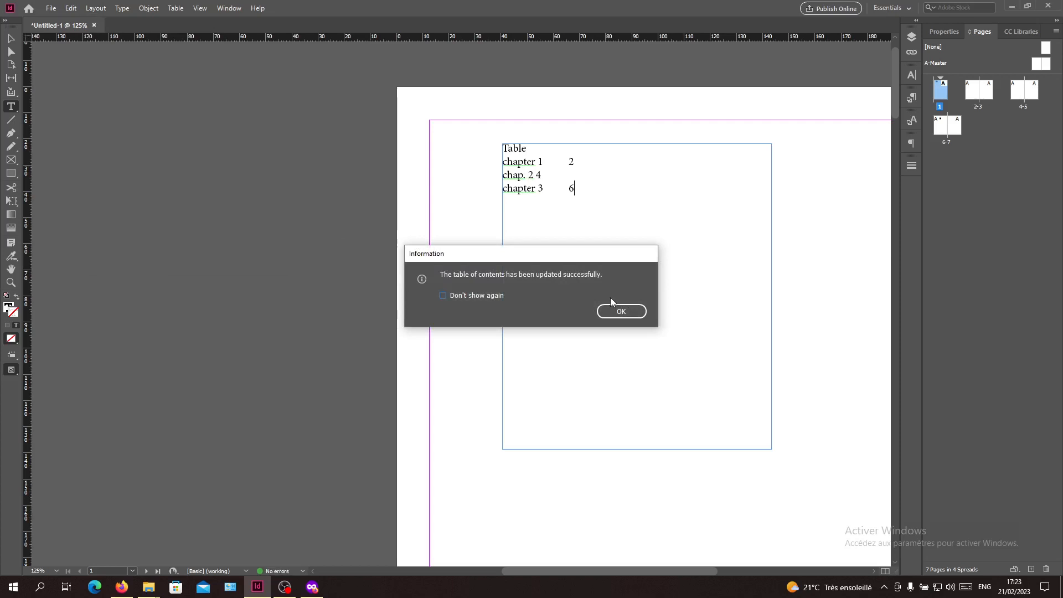
{"action": "left_click", "coordinate": [620, 311]}
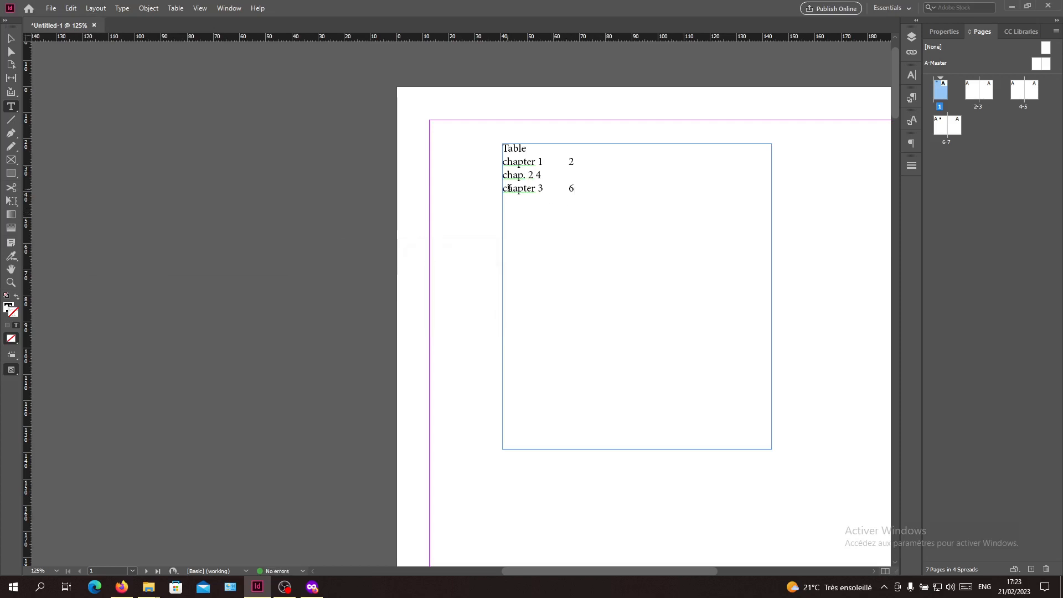
{"action": "left_click", "coordinate": [536, 175]}
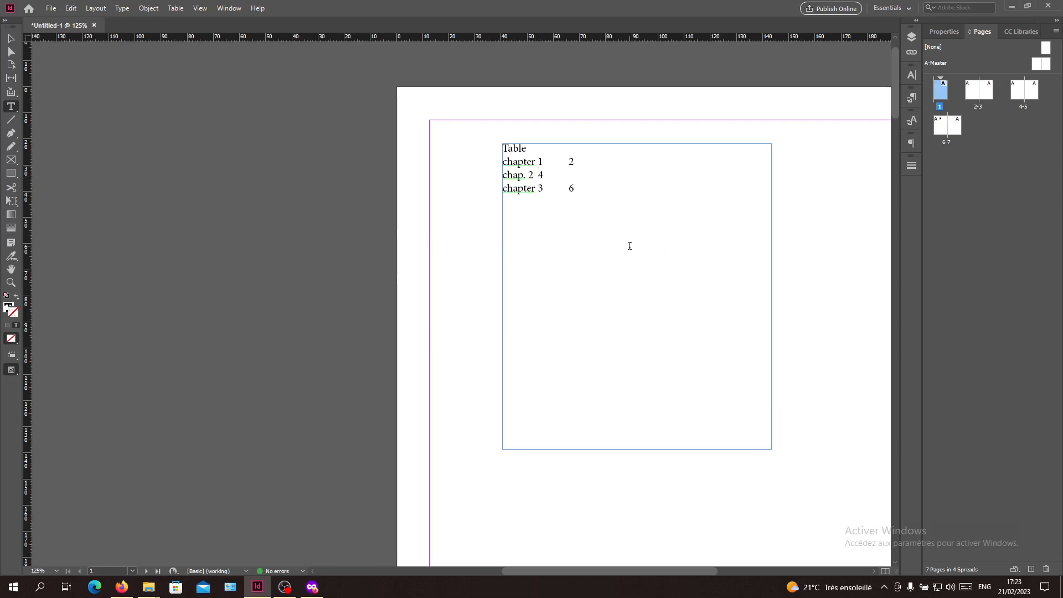
{"action": "left_click", "coordinate": [572, 189]}
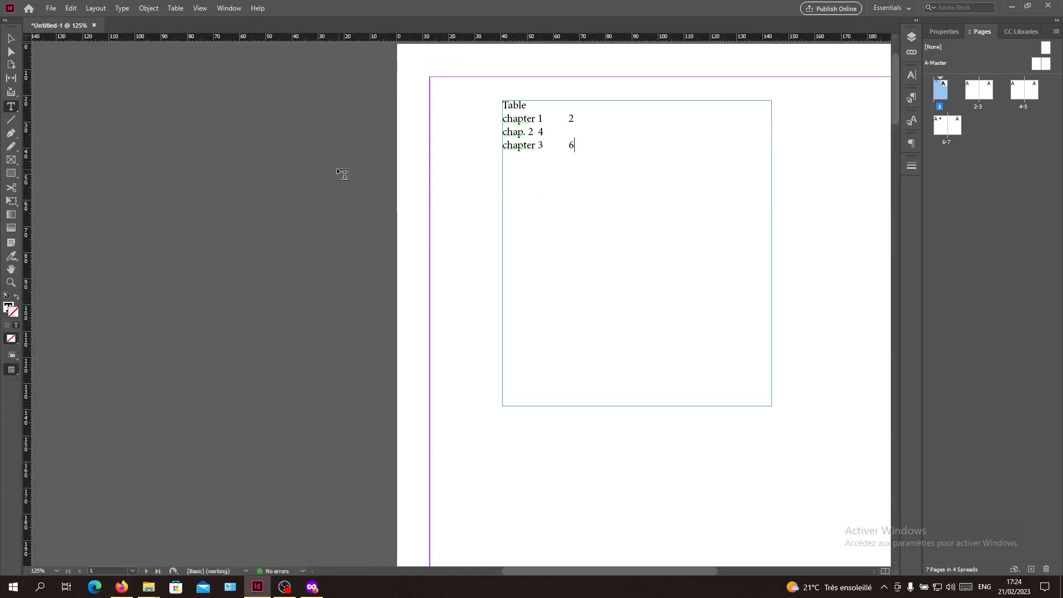
{"action": "mouse_move", "coordinate": [410, 140]}
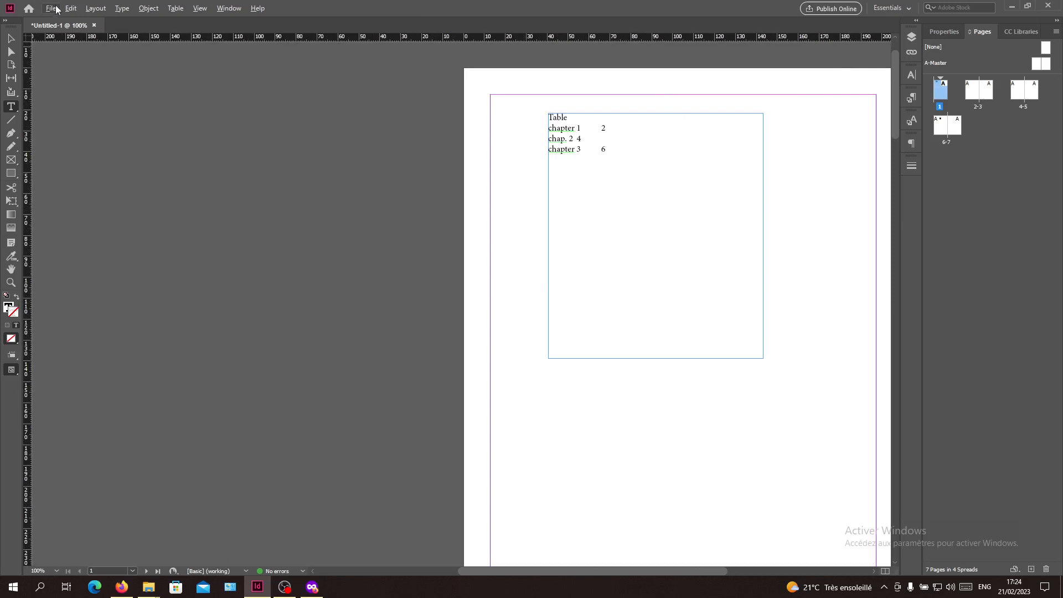
- Export the document as Adobe PDF (Print) to Documents, keeping the file name
{"action": "left_click", "coordinate": [50, 7]}
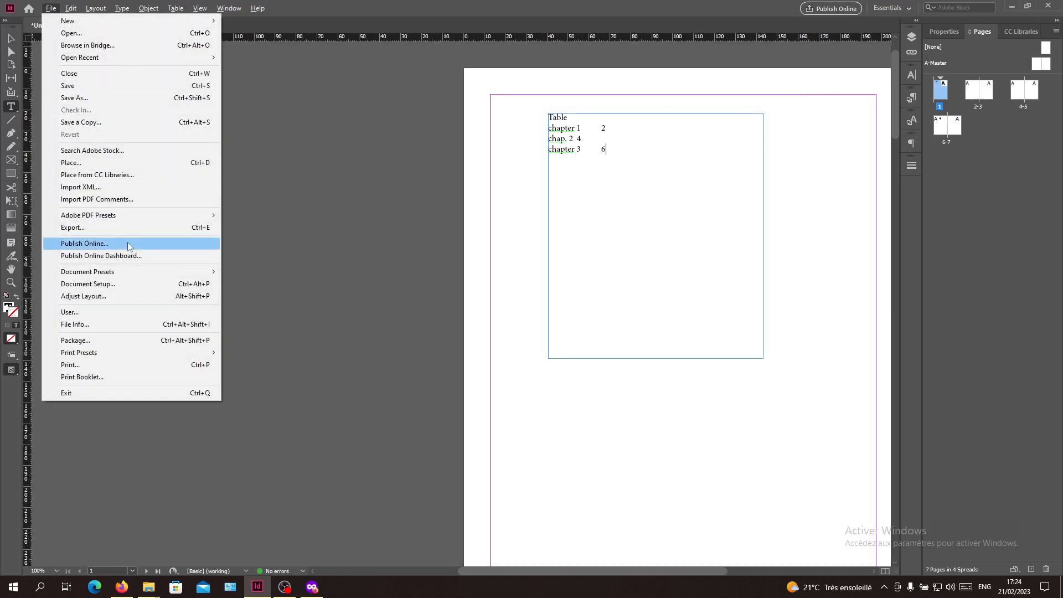
{"action": "left_click", "coordinate": [72, 227]}
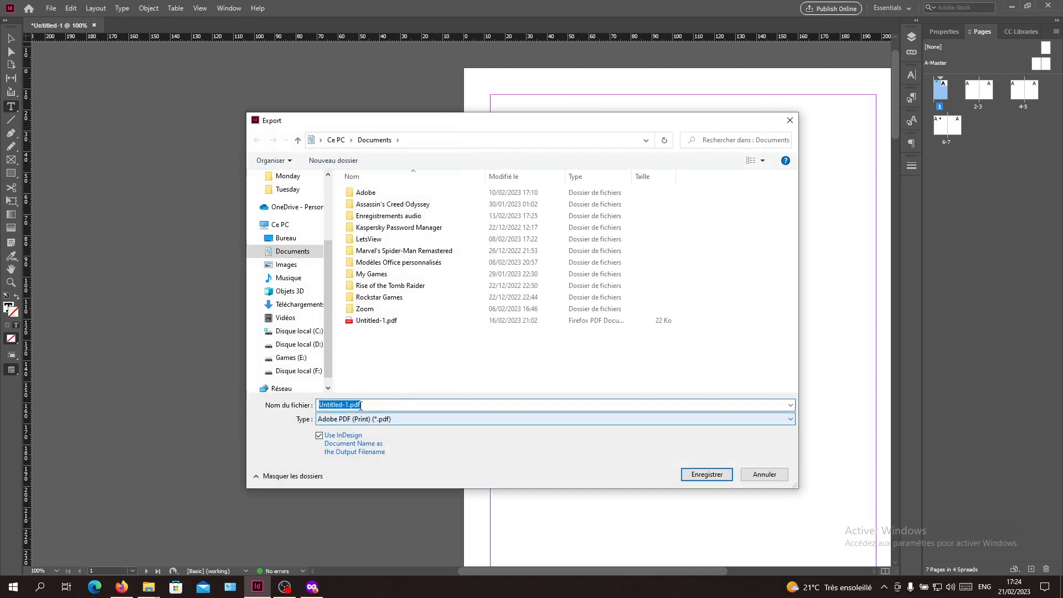
{"action": "left_click", "coordinate": [705, 474]}
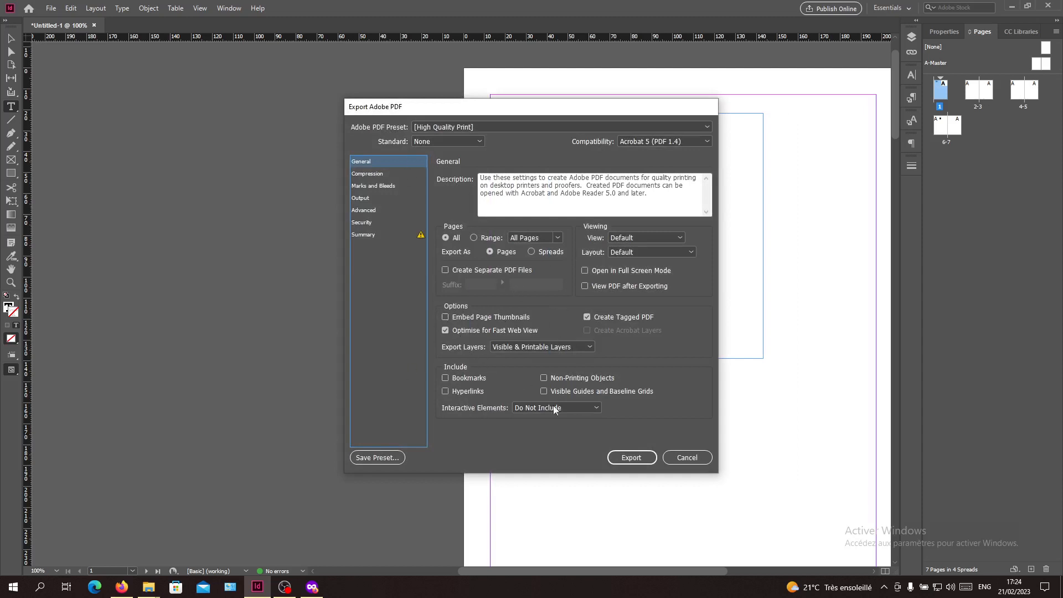
{"action": "mouse_move", "coordinate": [829, 278]}
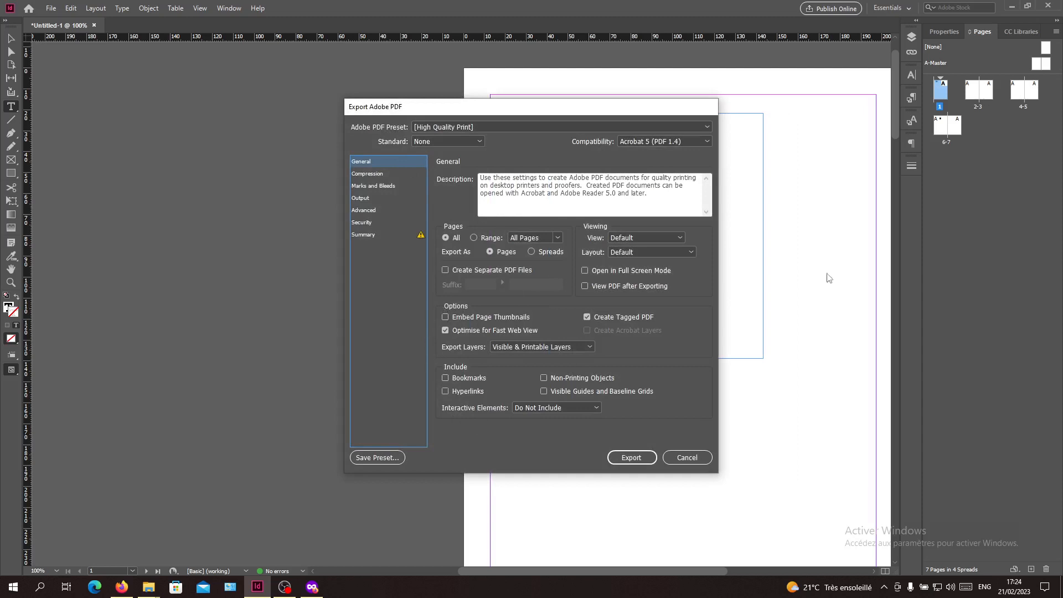
{"action": "mouse_move", "coordinate": [599, 247]}
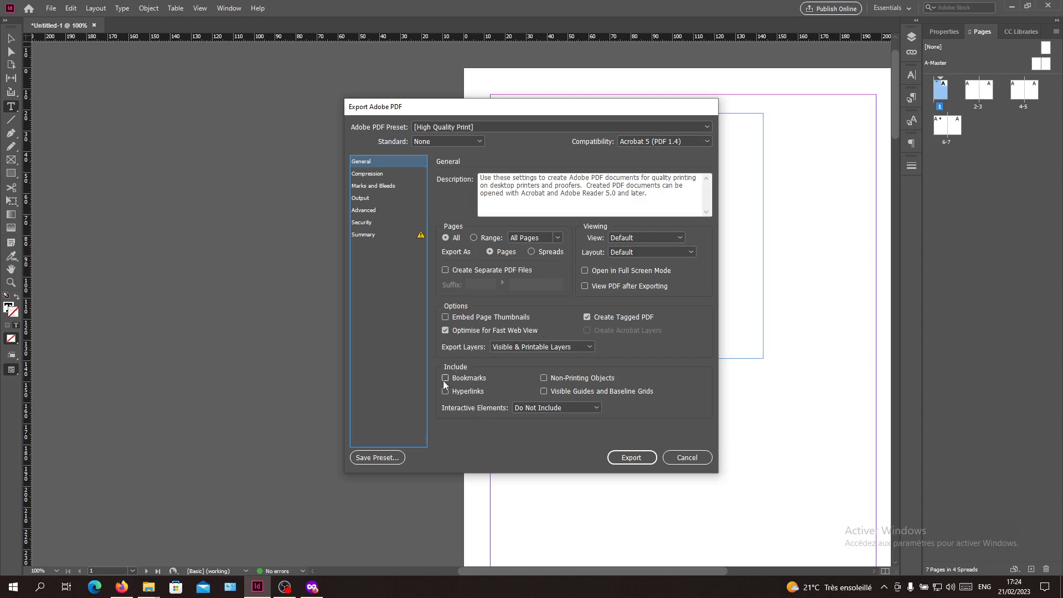
- Tick Bookmarks and Hyperlinks in the PDF export options and move the dialog aside
{"action": "left_click", "coordinate": [445, 377]}
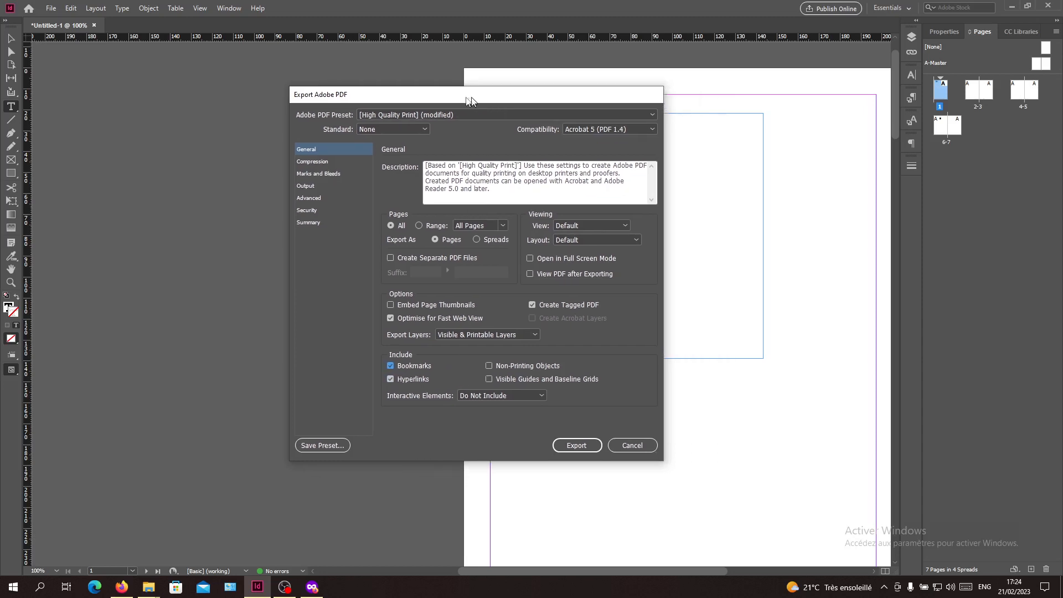
{"action": "left_click_drag", "start_coordinate": [475, 94], "coordinate": [312, 120]}
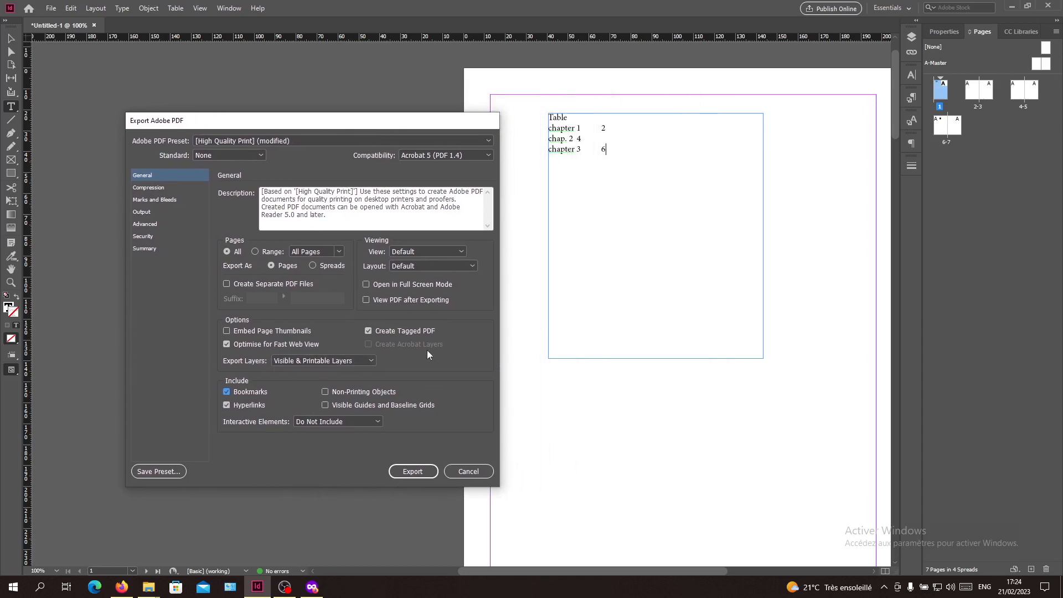
{"action": "mouse_move", "coordinate": [644, 172]}
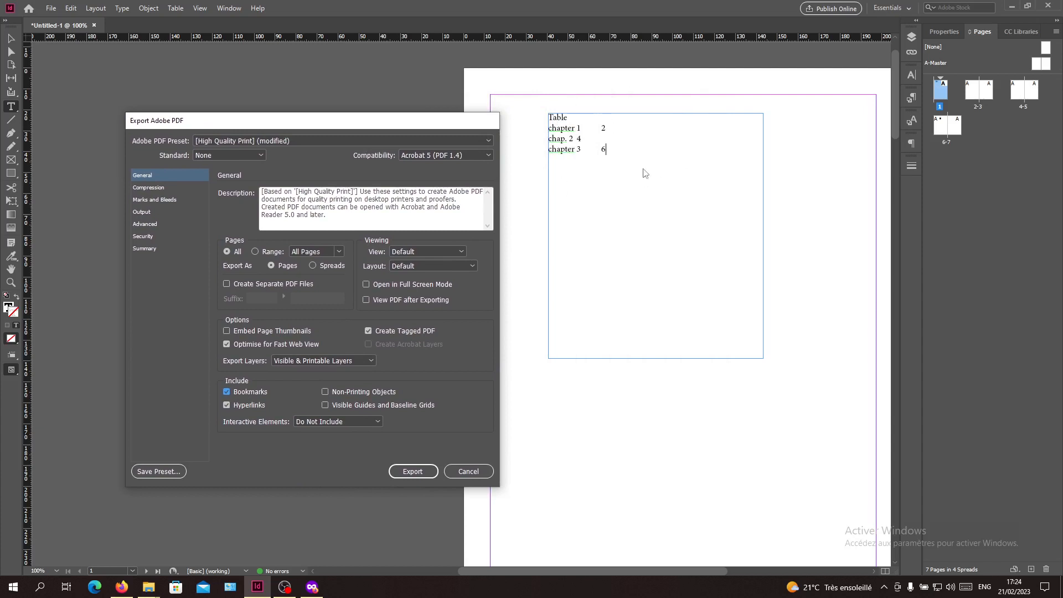
{"action": "mouse_move", "coordinate": [637, 113]}
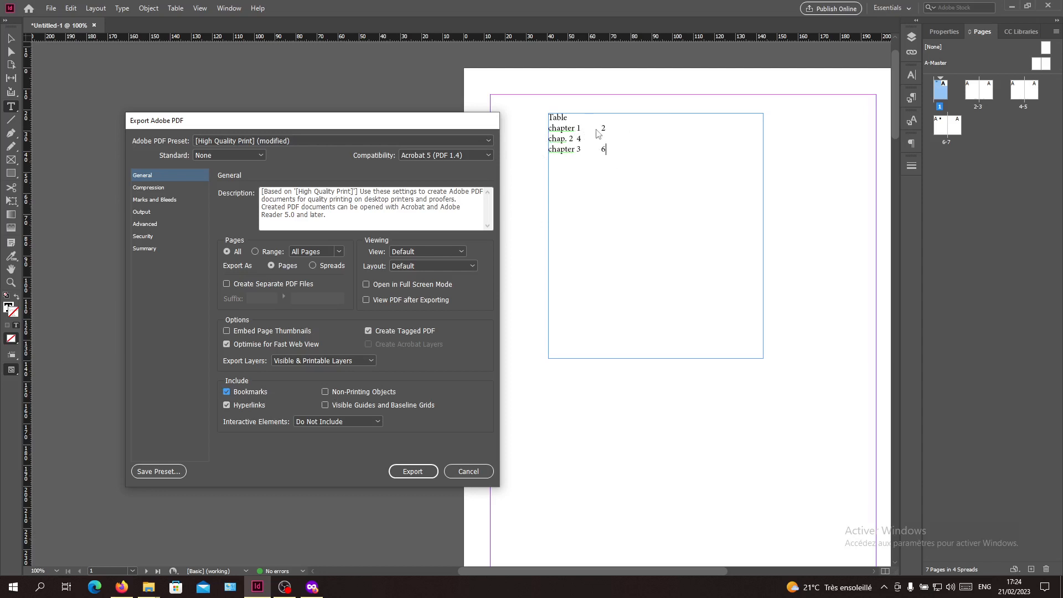
{"action": "mouse_move", "coordinate": [451, 489]}
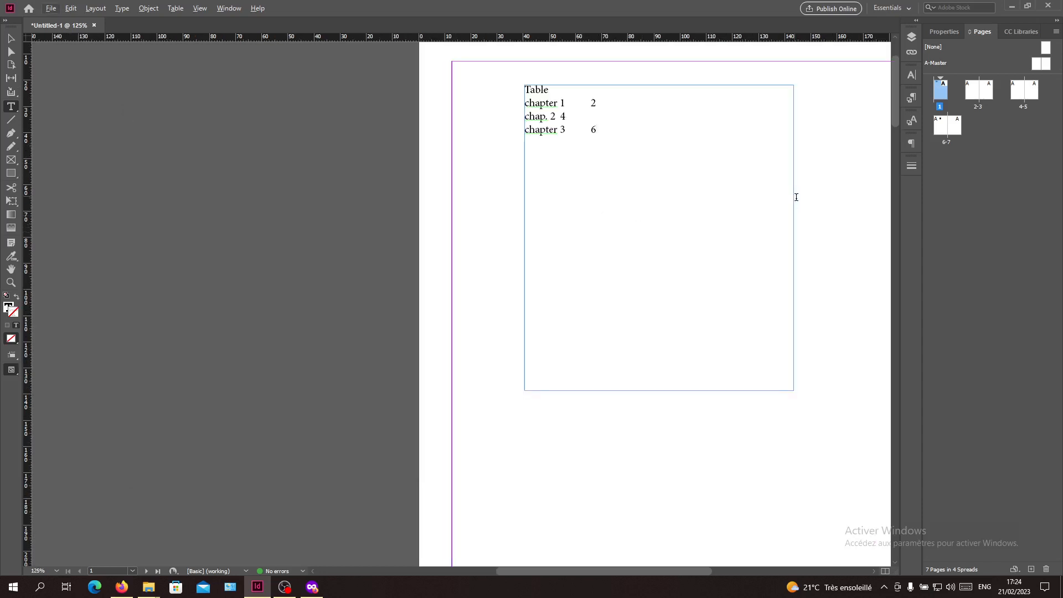
{"action": "mouse_move", "coordinate": [772, 159]}
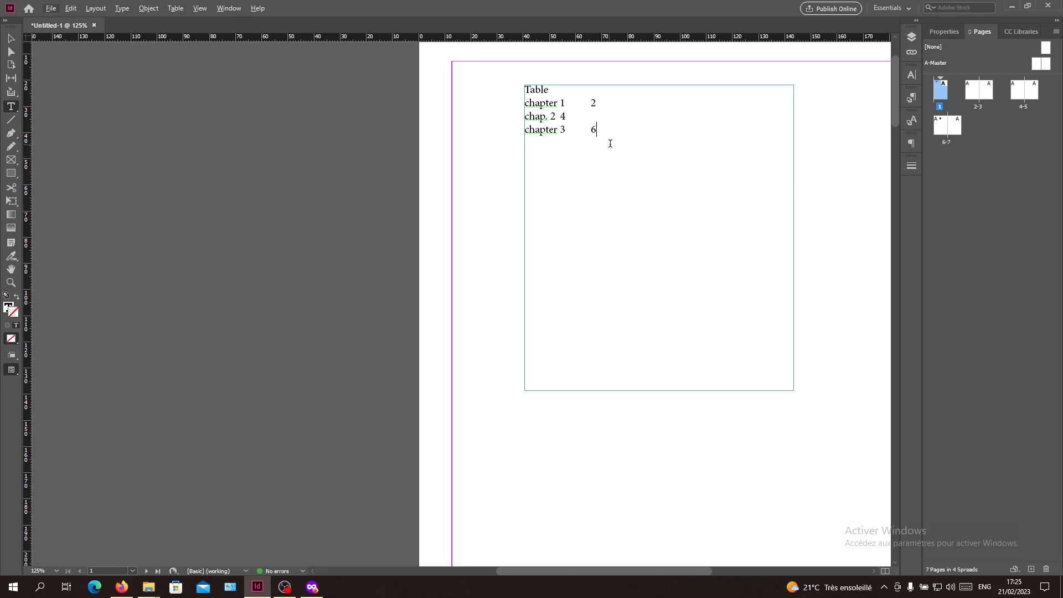
{"action": "mouse_move", "coordinate": [564, 239]}
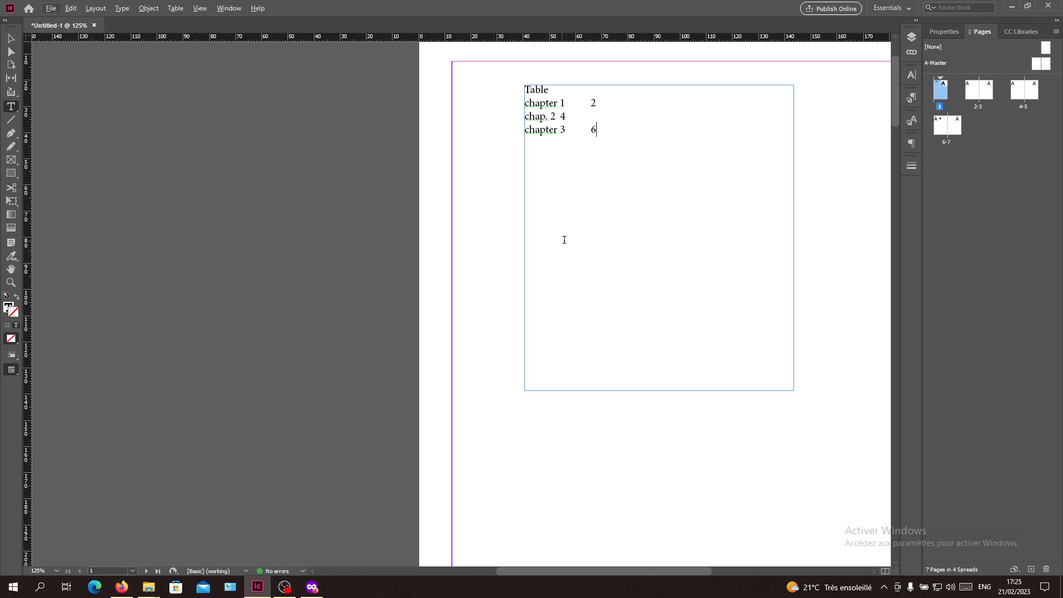